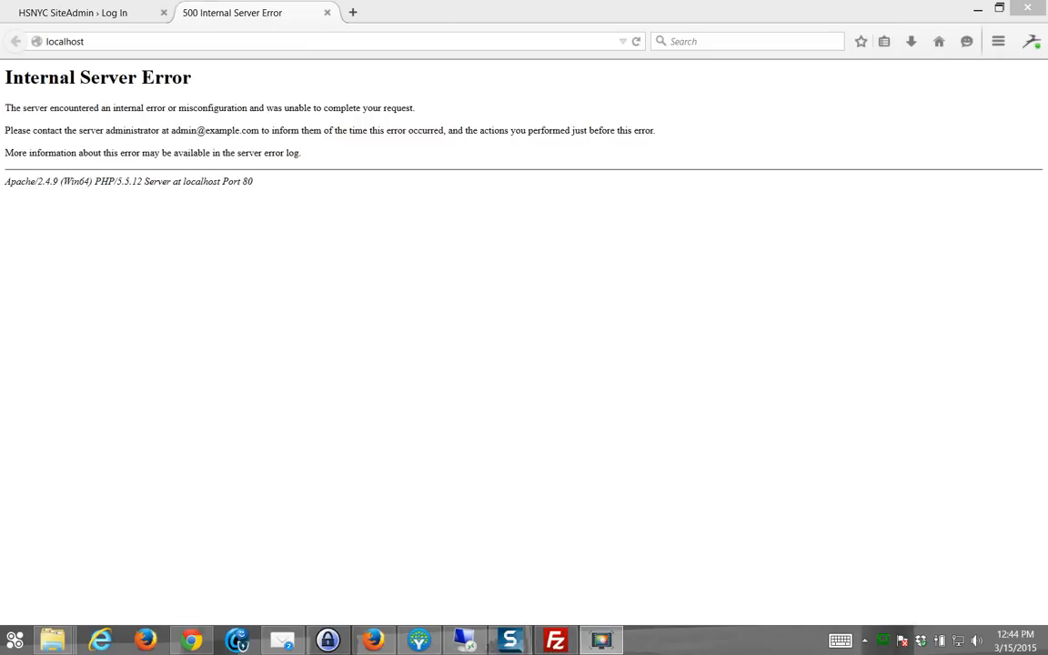
pyautogui.moveTo(330, 175)
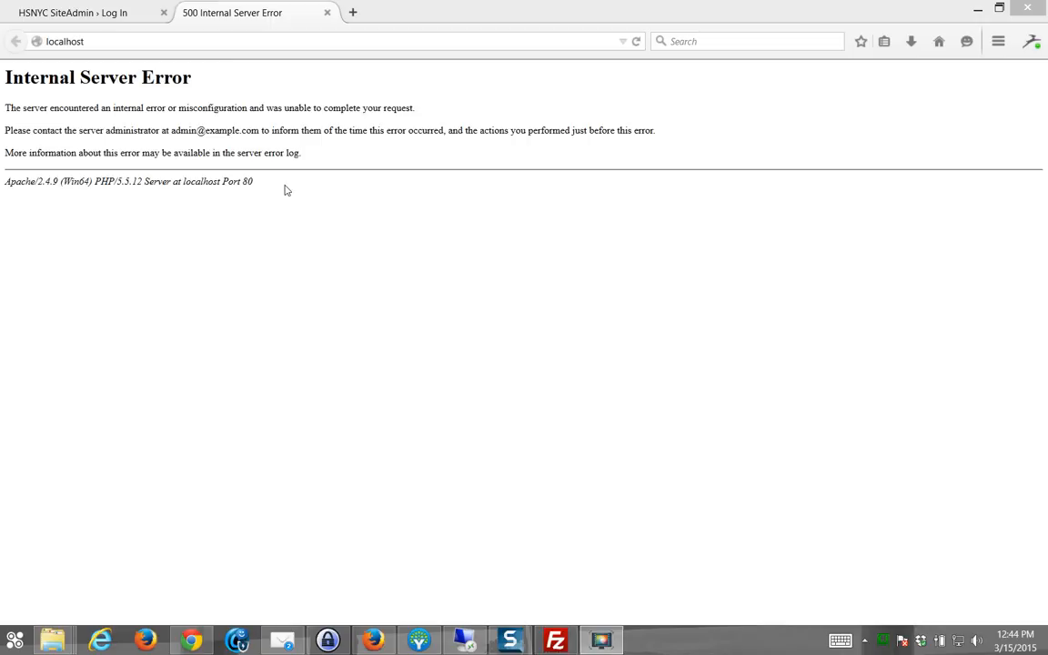
pyautogui.moveTo(259, 188)
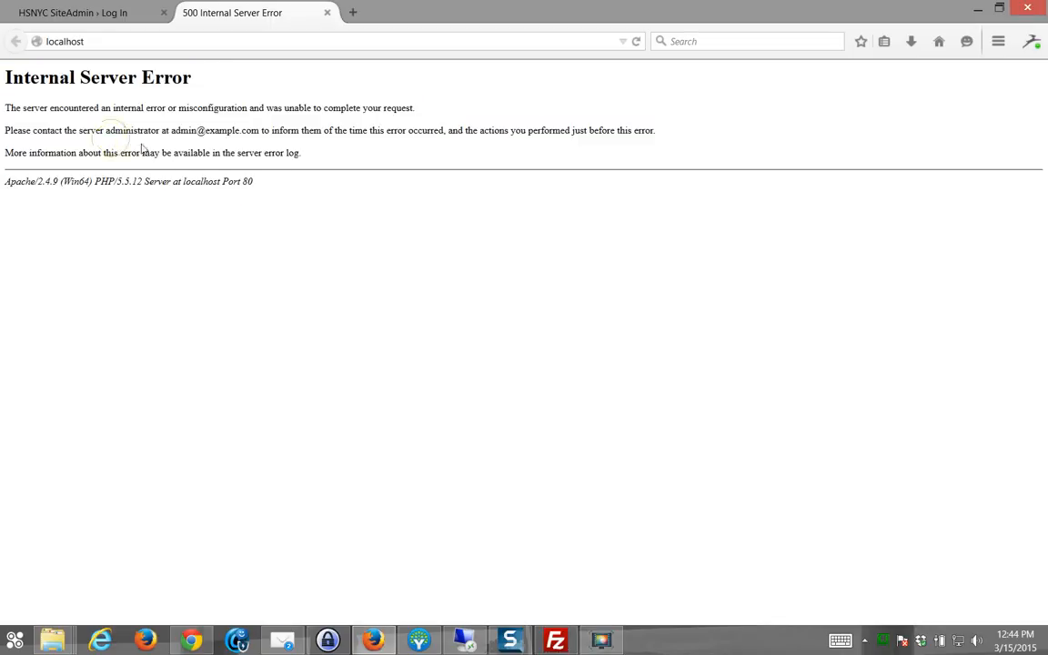
pyautogui.moveTo(229, 219)
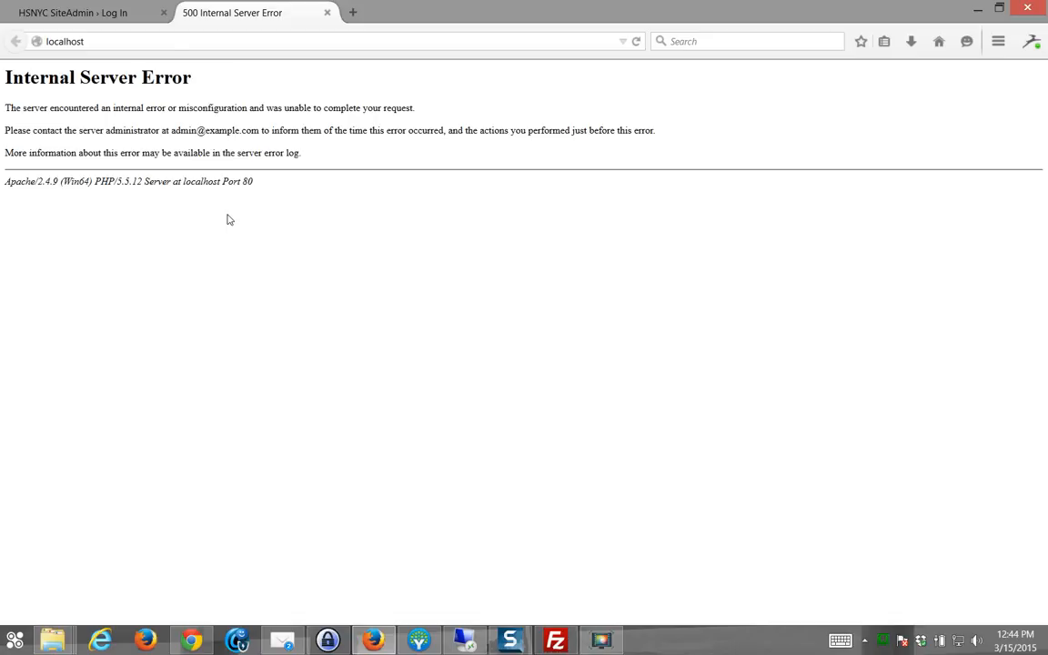
pyautogui.moveTo(316, 247)
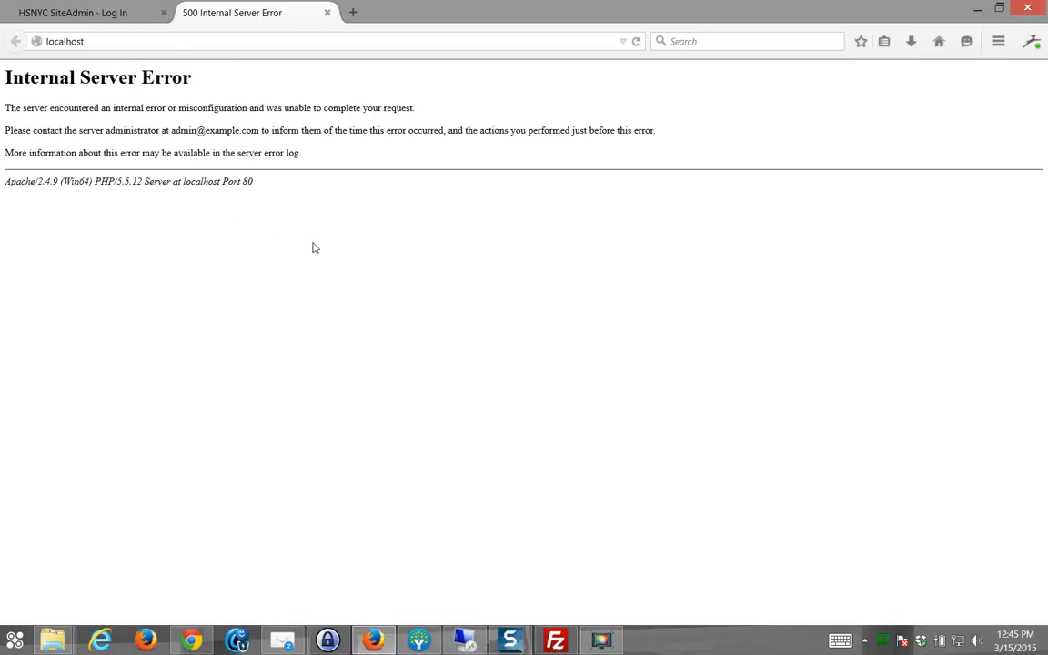
pyautogui.moveTo(289, 194)
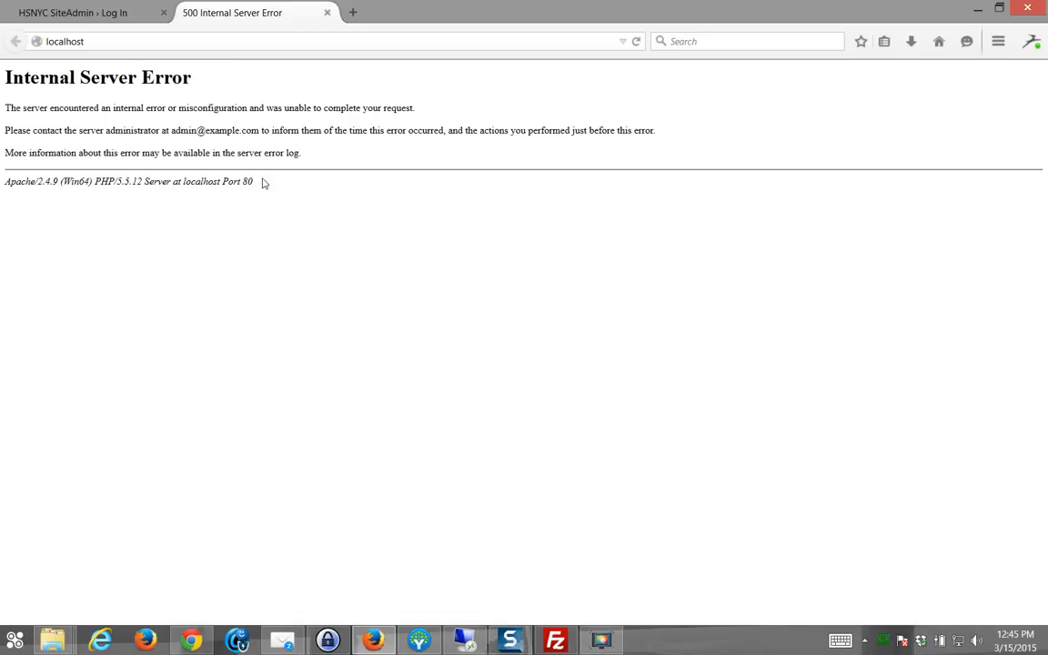
# Find the root .htaccess file in C:\wamp\www and open it in Brackets.
pyautogui.press('ctrl+a')
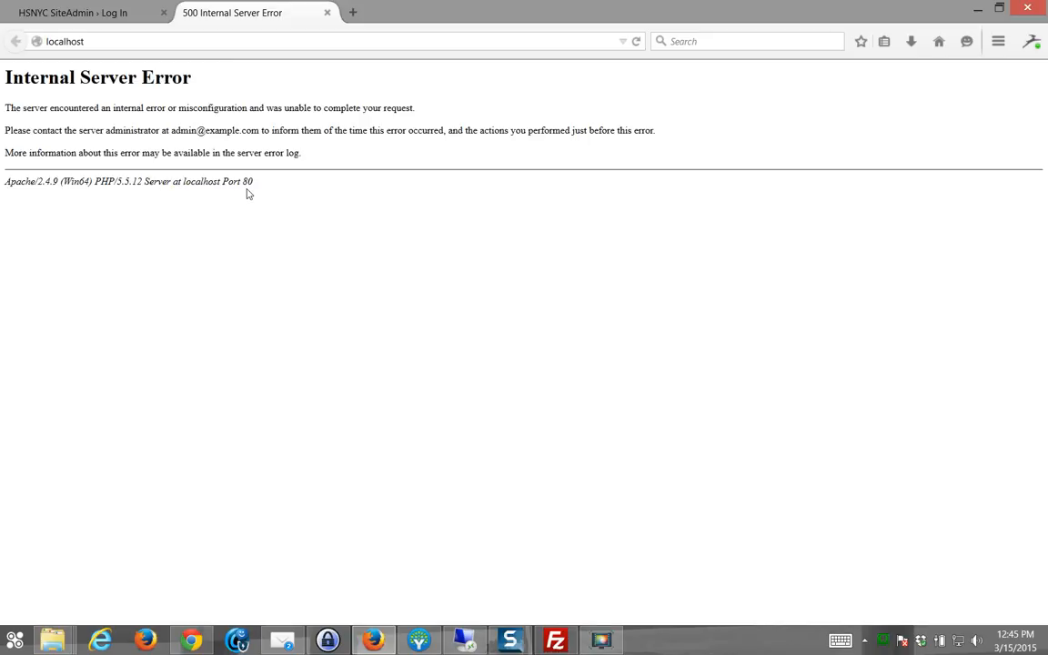
pyautogui.moveTo(263, 183)
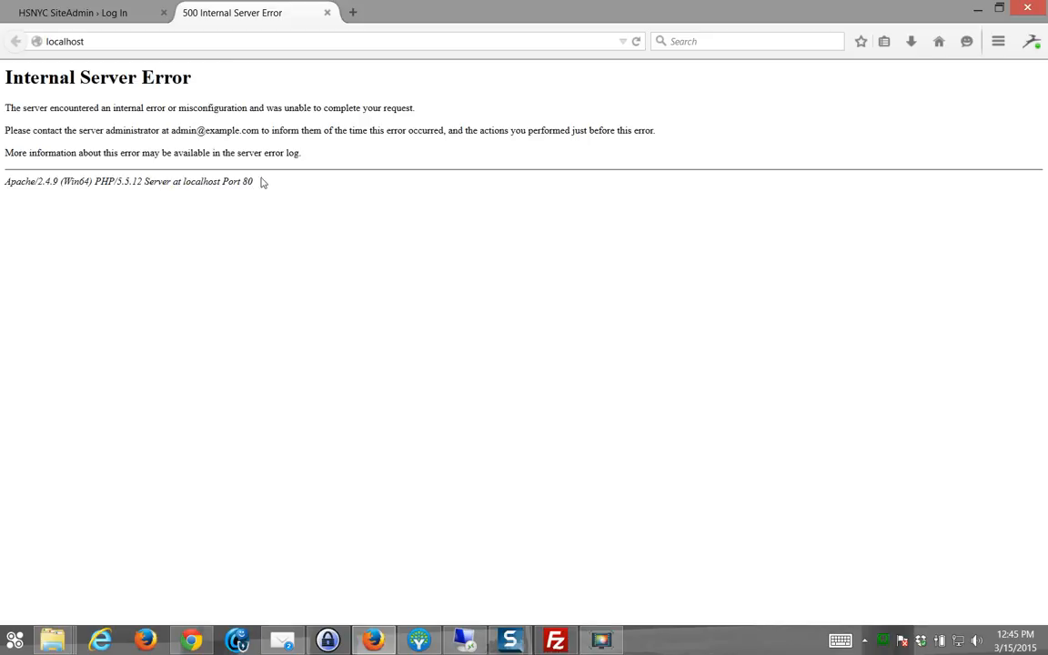
pyautogui.moveTo(260, 201)
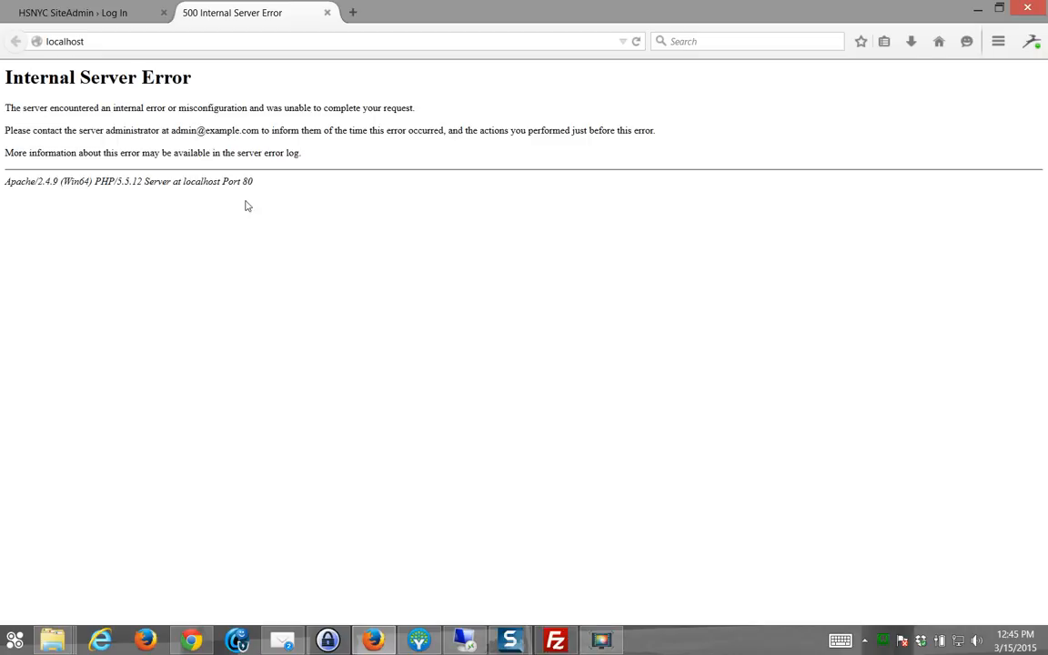
pyautogui.moveTo(344, 468)
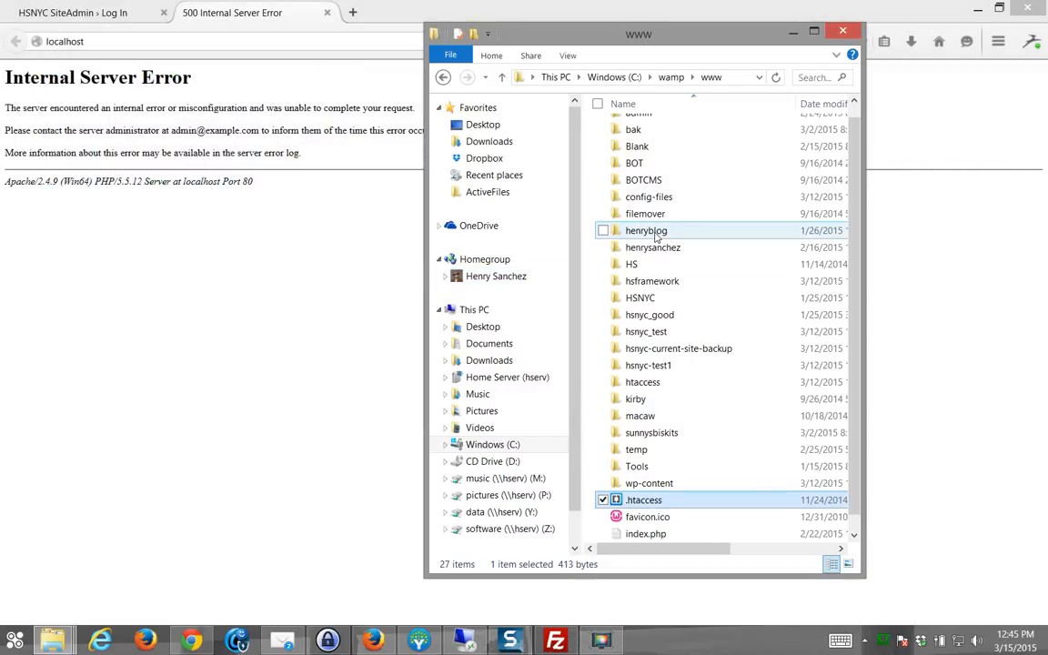
pyautogui.scroll(-3)
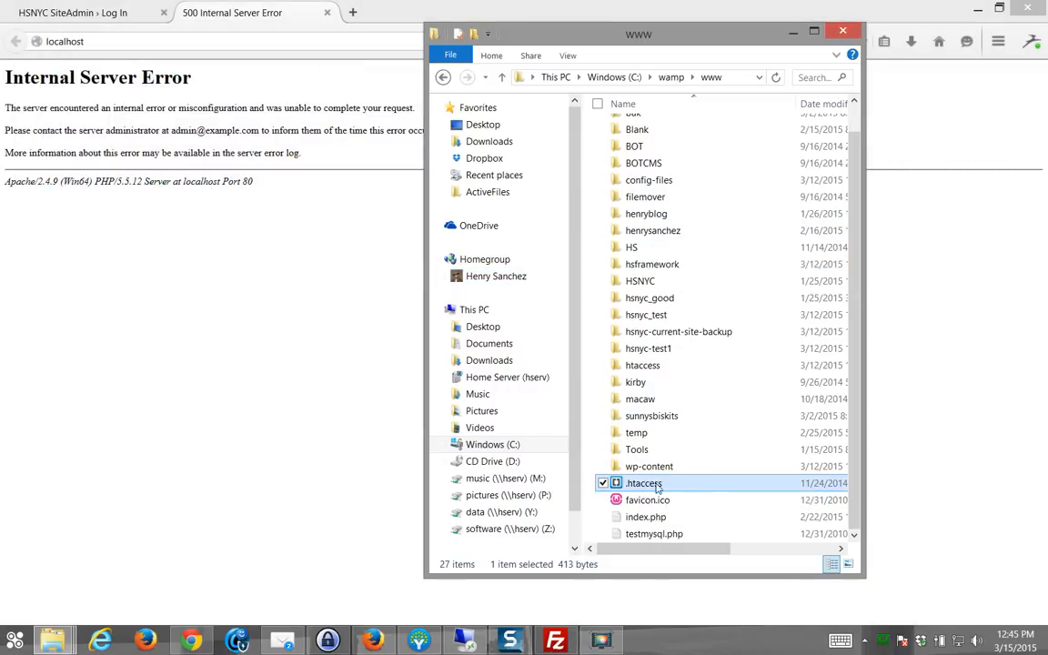
pyautogui.moveTo(657, 492)
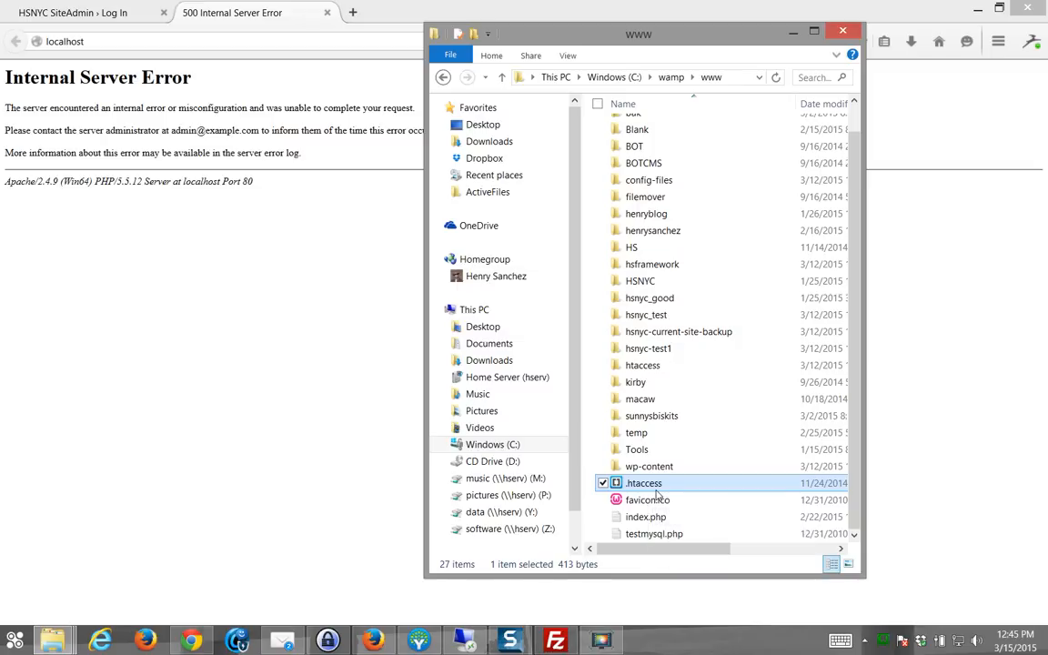
pyautogui.moveTo(643, 483)
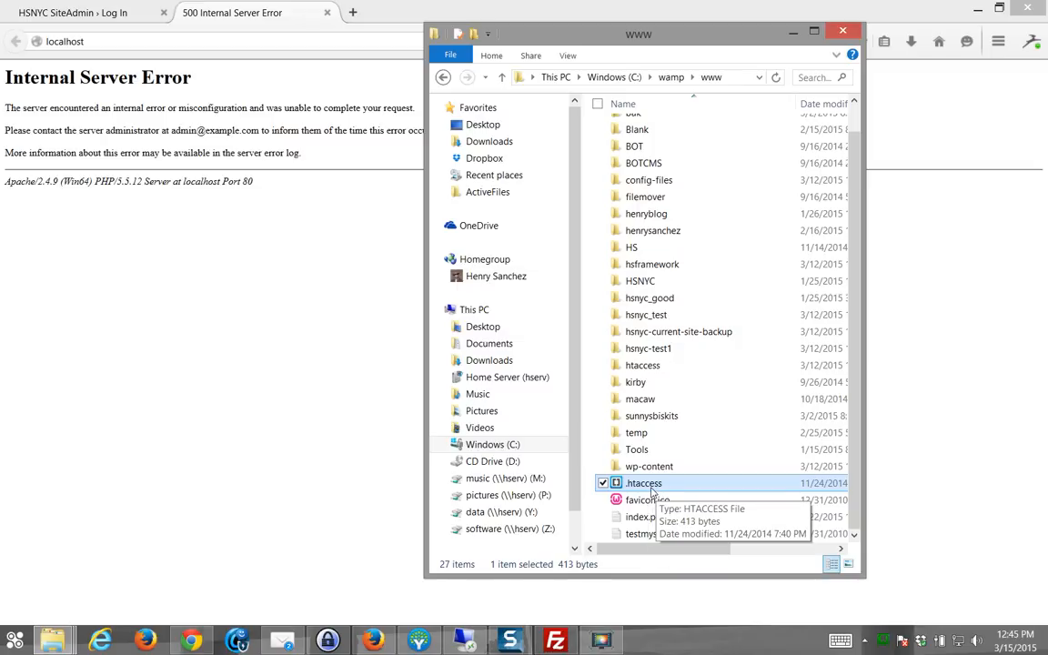
pyautogui.rightClick(644, 482)
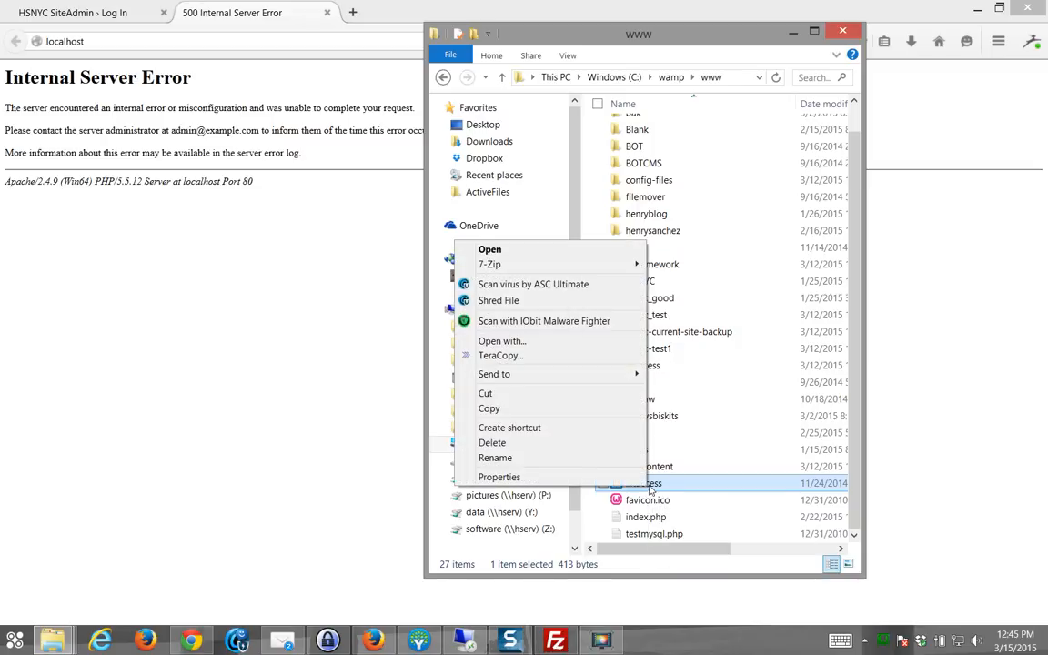
pyautogui.moveTo(659, 503)
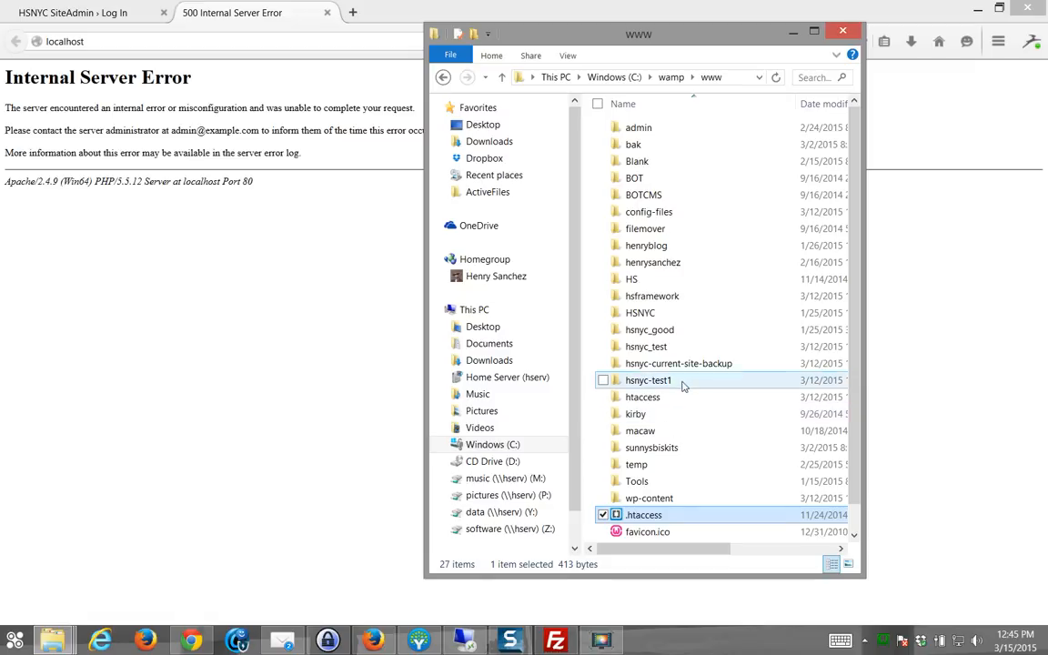
pyautogui.scroll(-3)
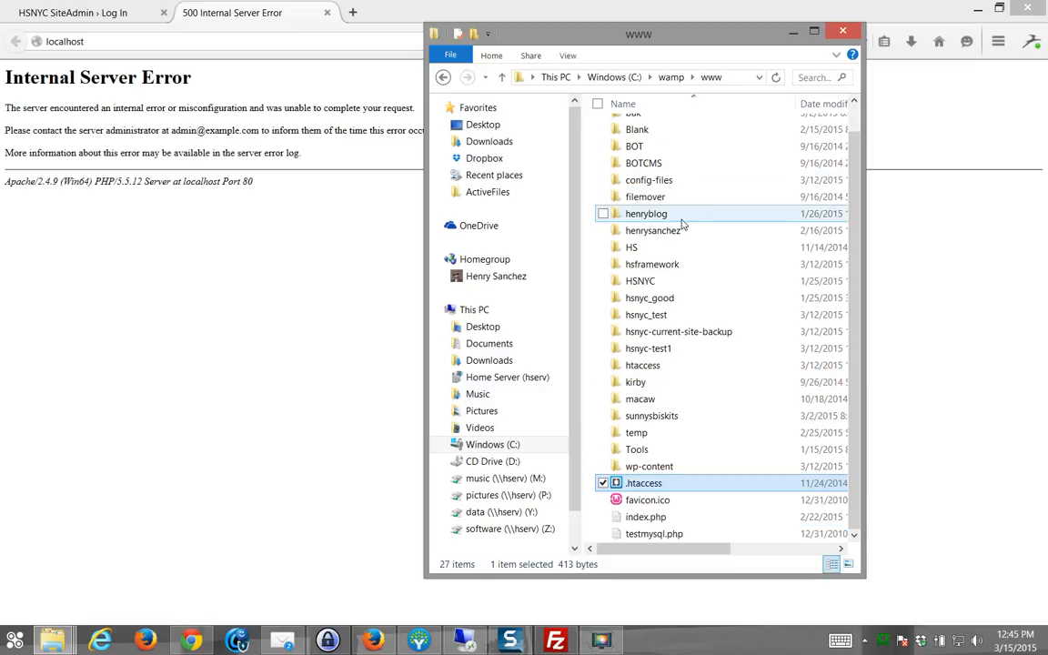
pyautogui.moveTo(648, 500)
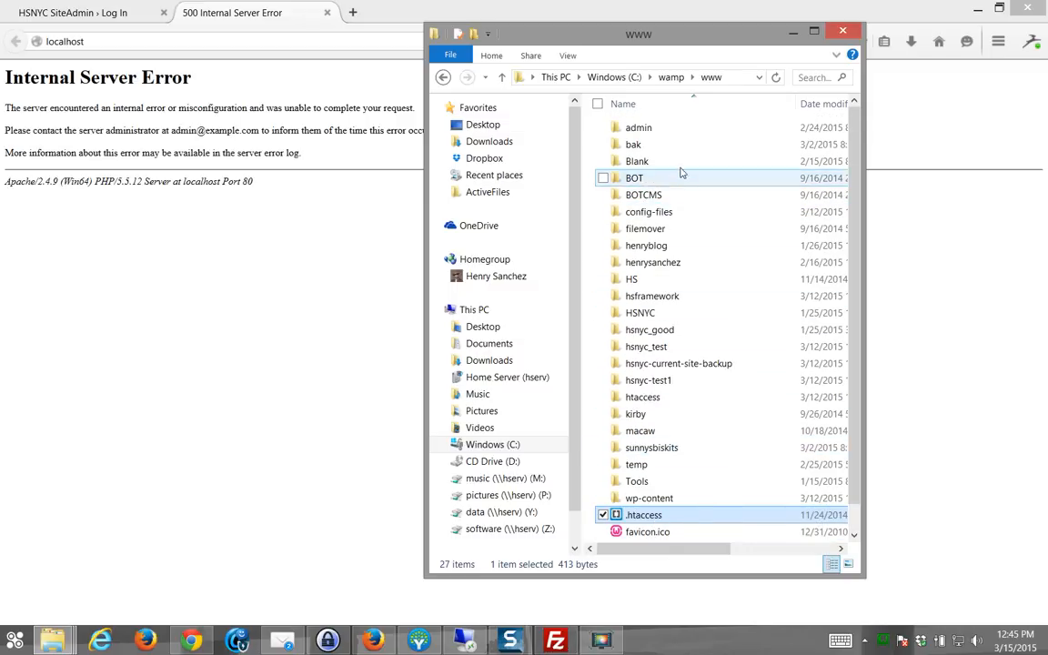
pyautogui.moveTo(671, 229)
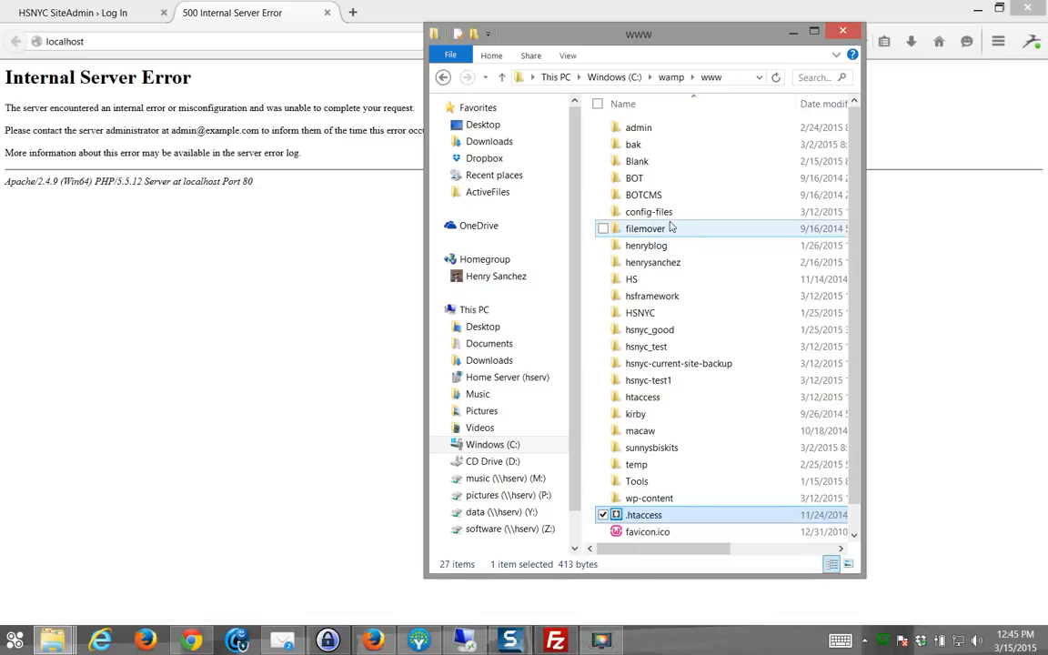
pyautogui.scroll(-3)
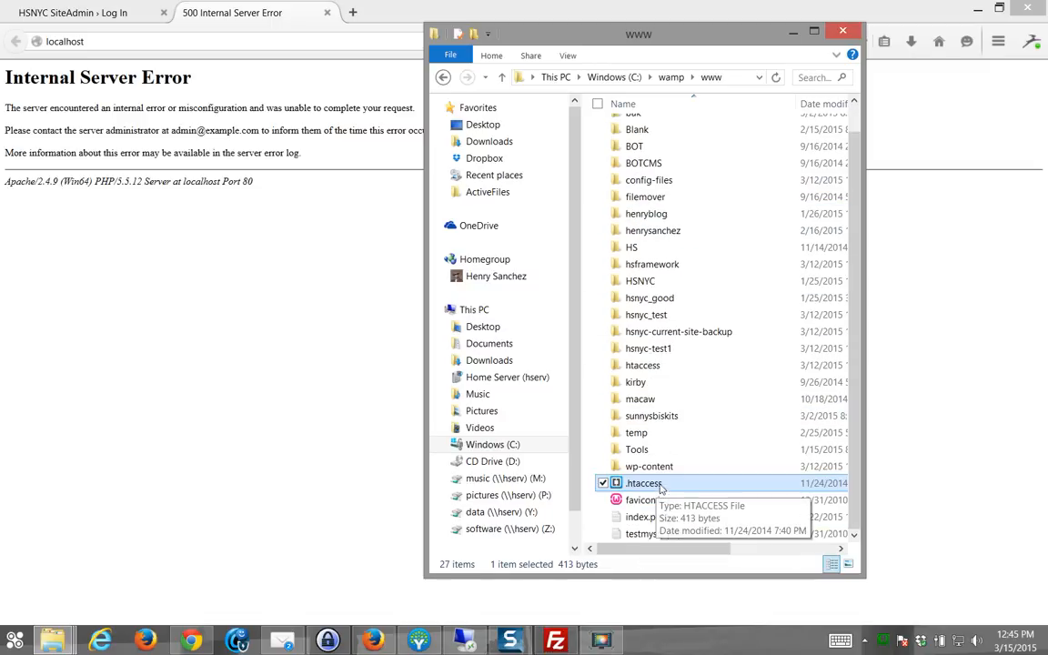
pyautogui.doubleClick(643, 483)
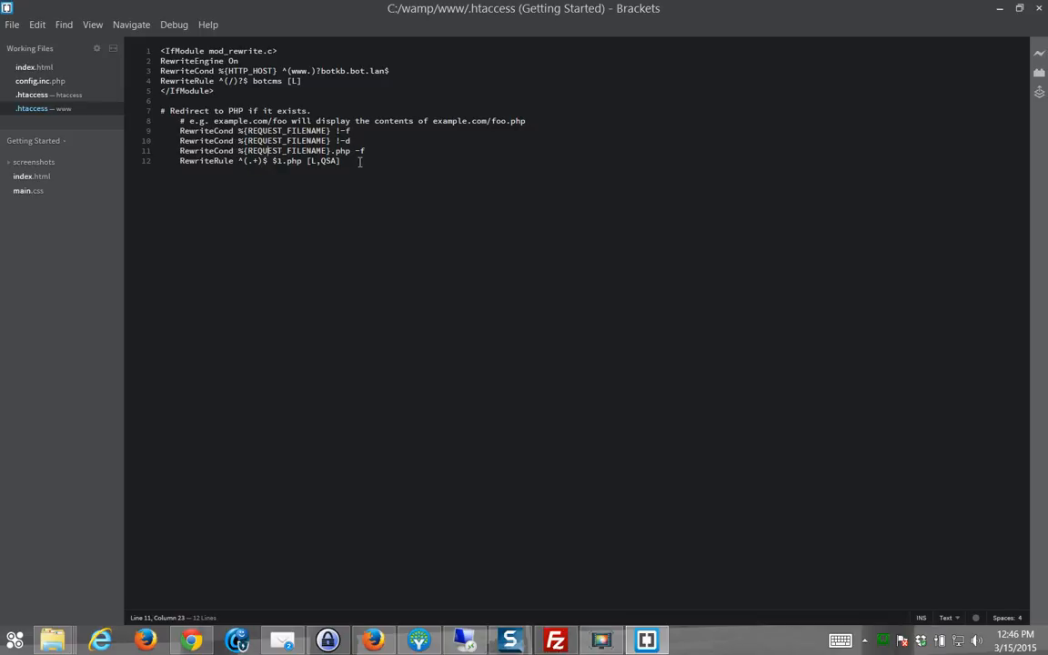
pyautogui.press('ctrl+a')
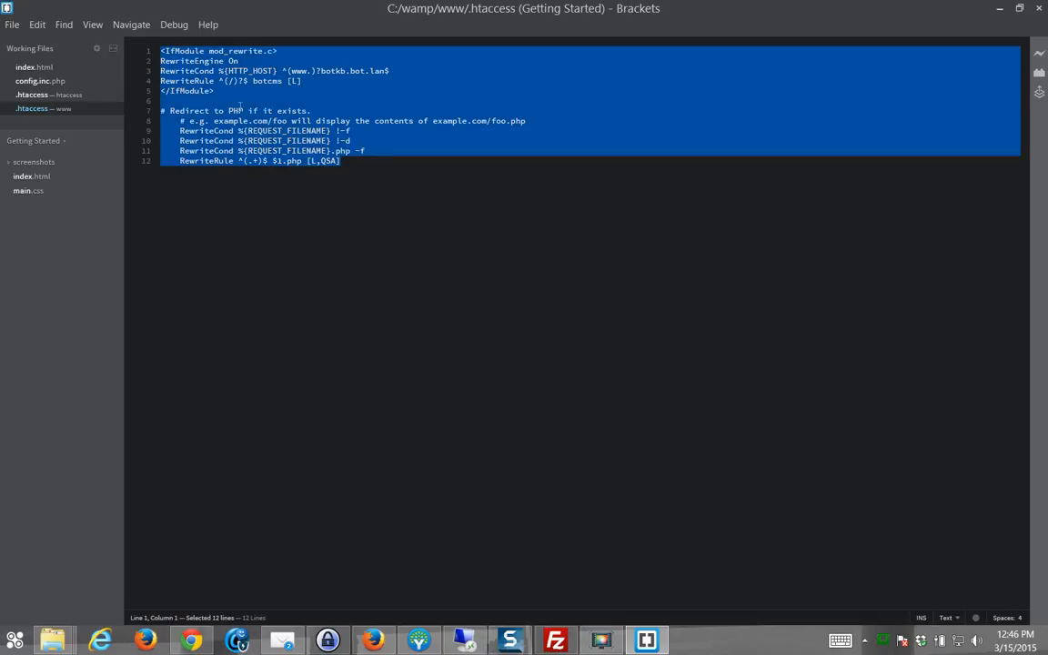
pyautogui.click(343, 161)
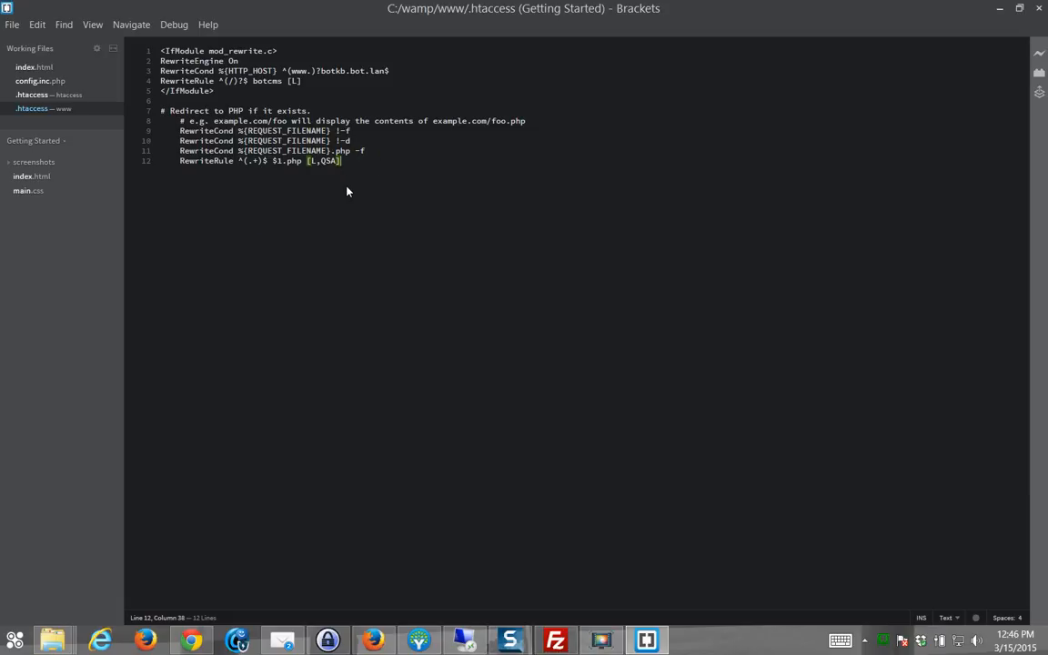
pyautogui.moveTo(333, 249)
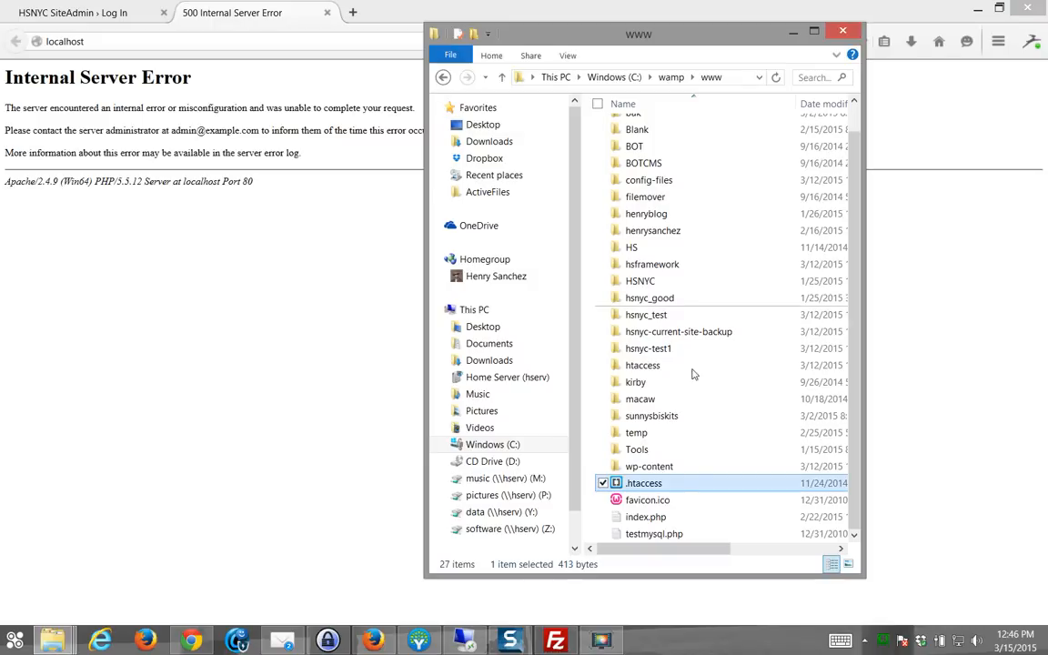
pyautogui.rightClick(643, 483)
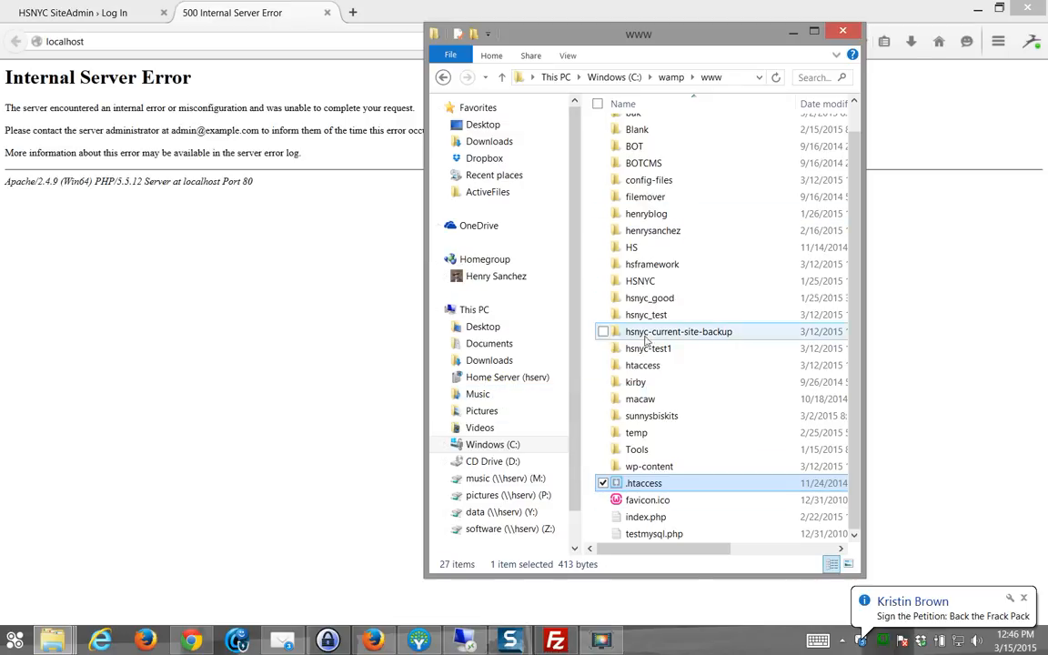
pyautogui.moveTo(642, 364)
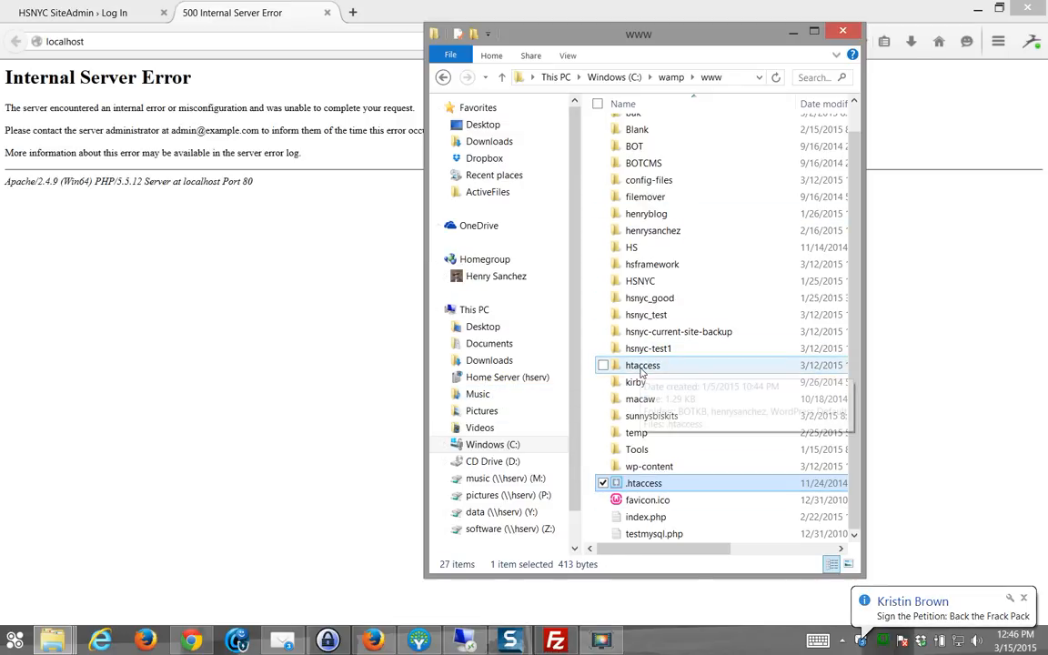
pyautogui.doubleClick(642, 365)
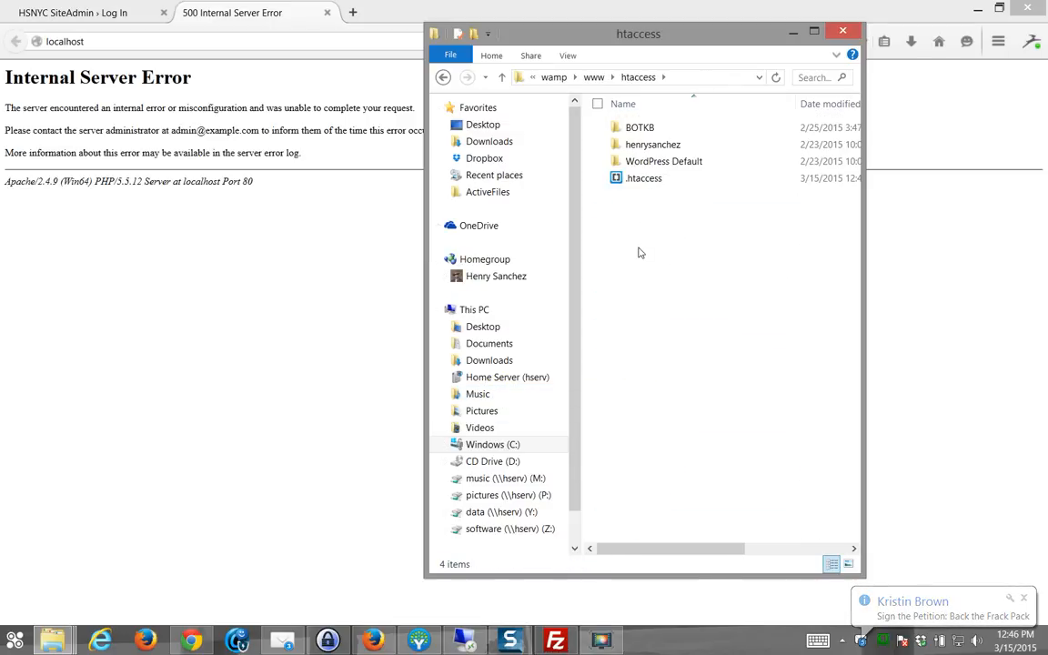
pyautogui.click(640, 126)
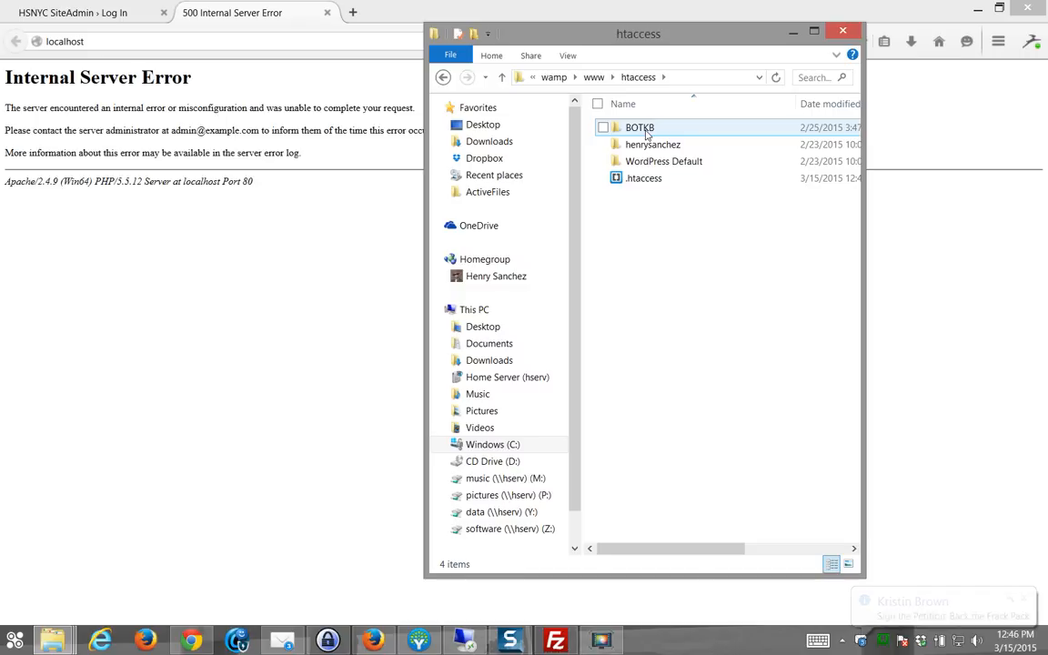
pyautogui.doubleClick(640, 127)
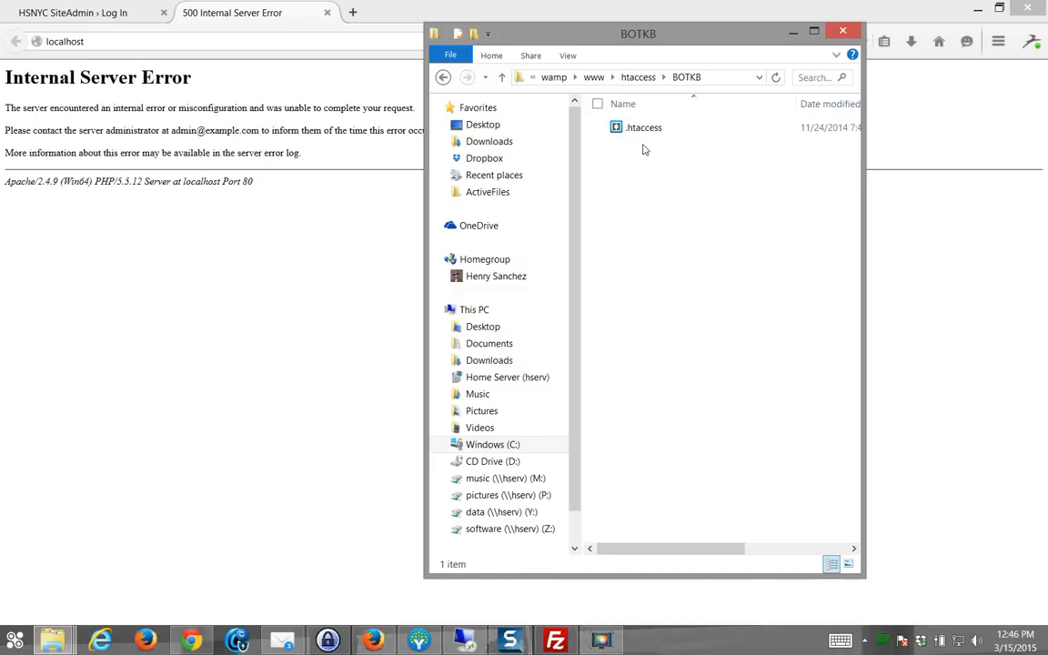
pyautogui.click(638, 77)
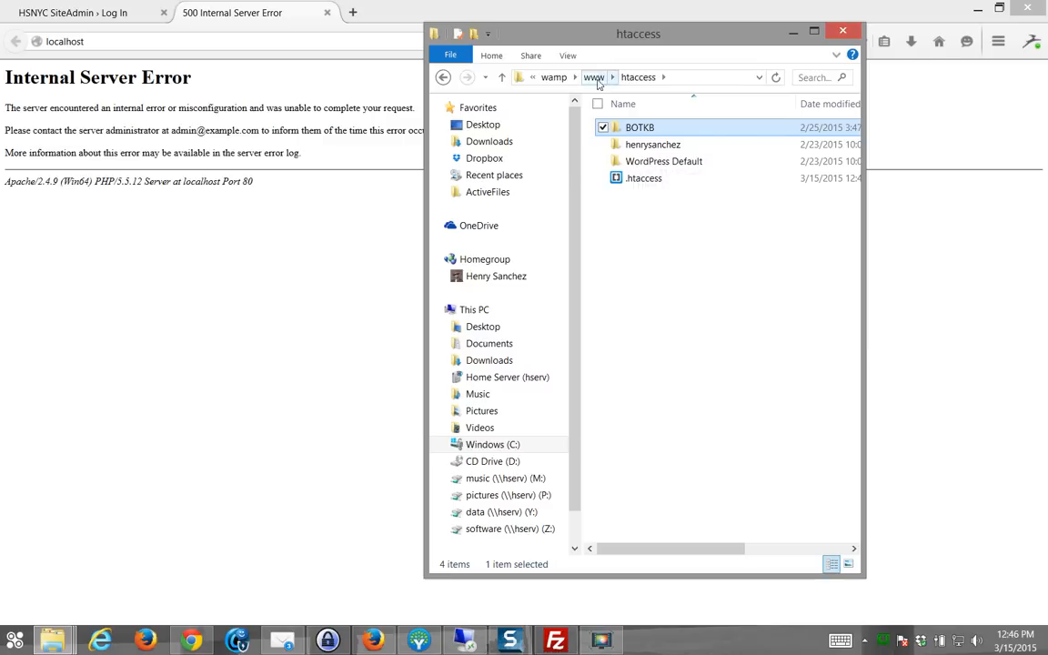
pyautogui.click(593, 76)
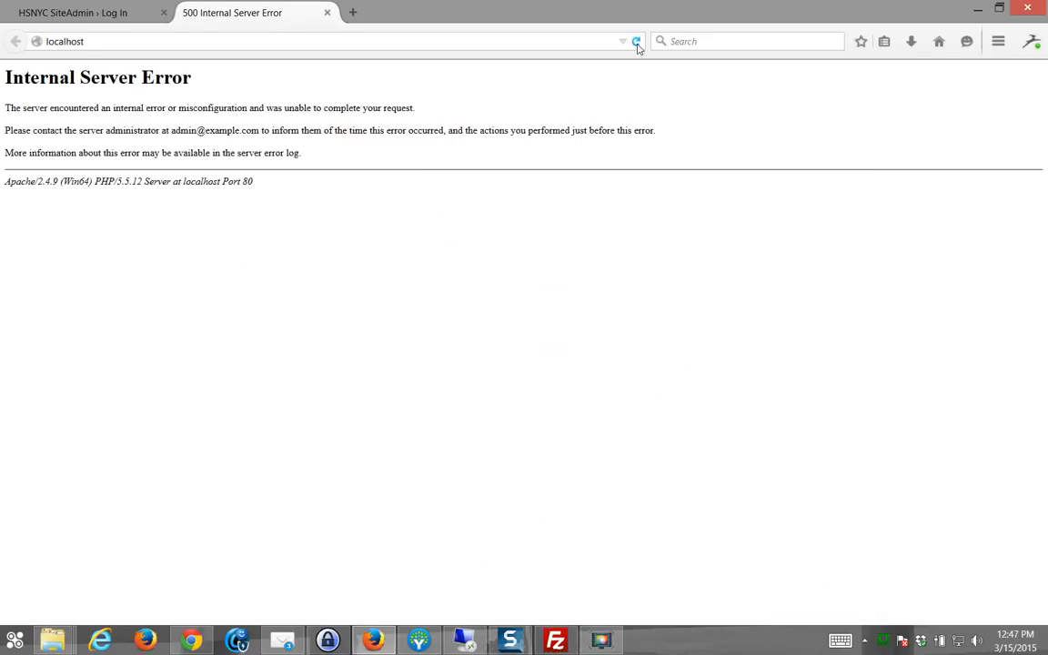
# Reload localhost in Firefox to load the WampServer homepage.
pyautogui.click(636, 41)
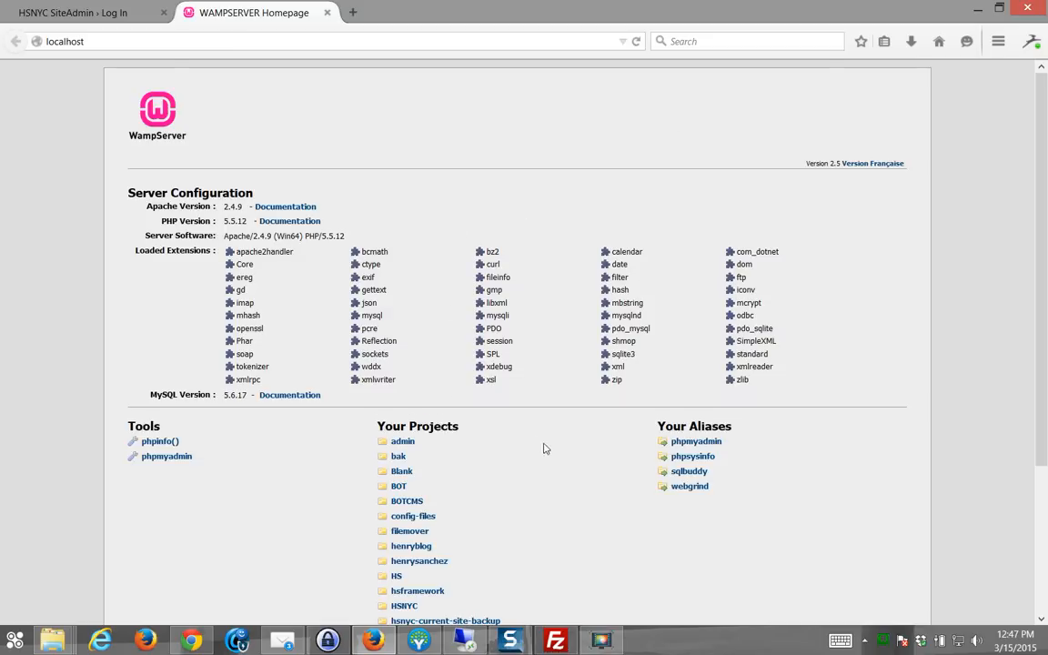
pyautogui.moveTo(558, 462)
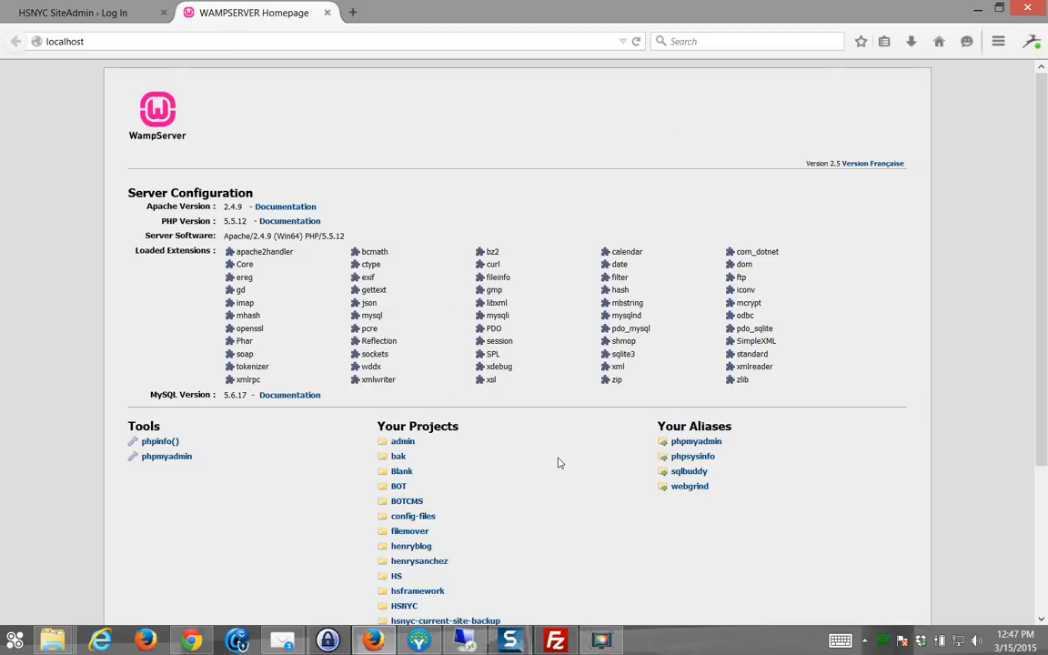
pyautogui.moveTo(329, 488)
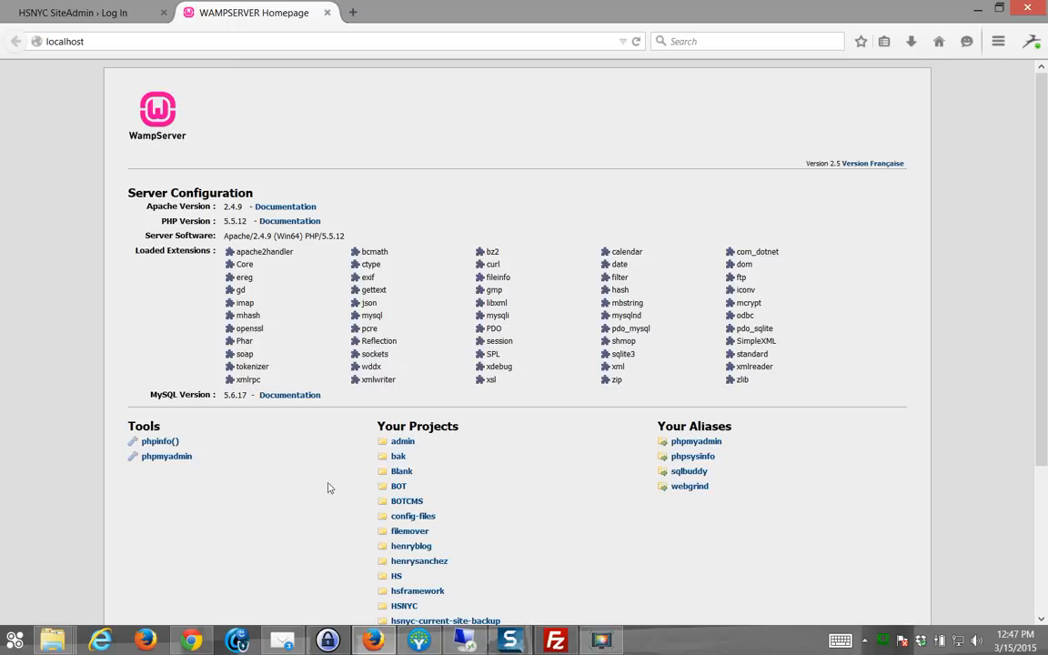
pyautogui.moveTo(51, 639)
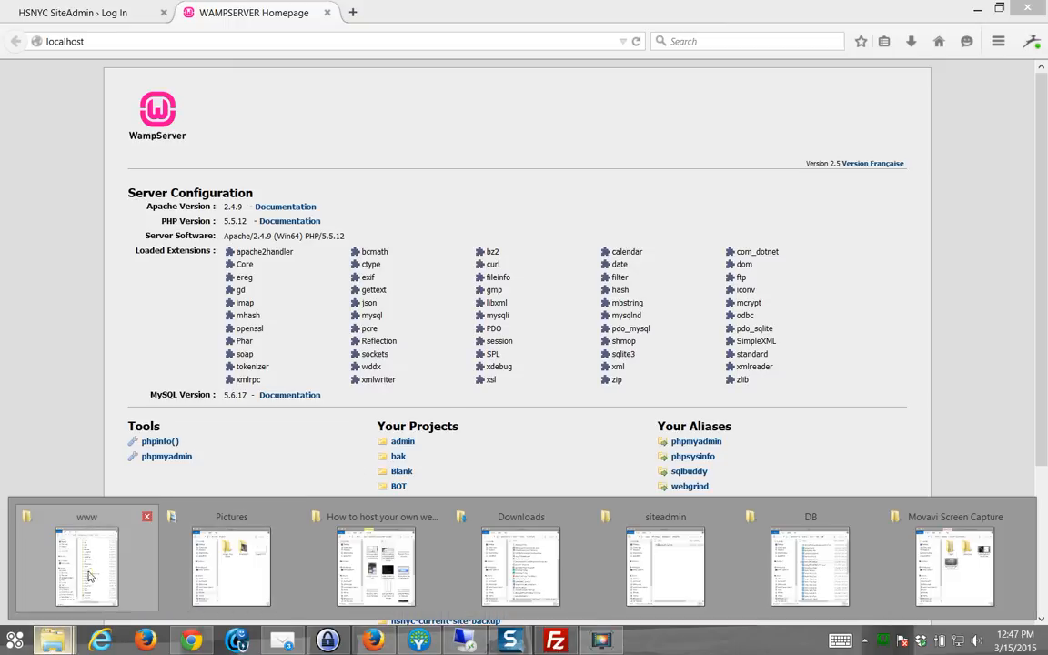
pyautogui.click(86, 566)
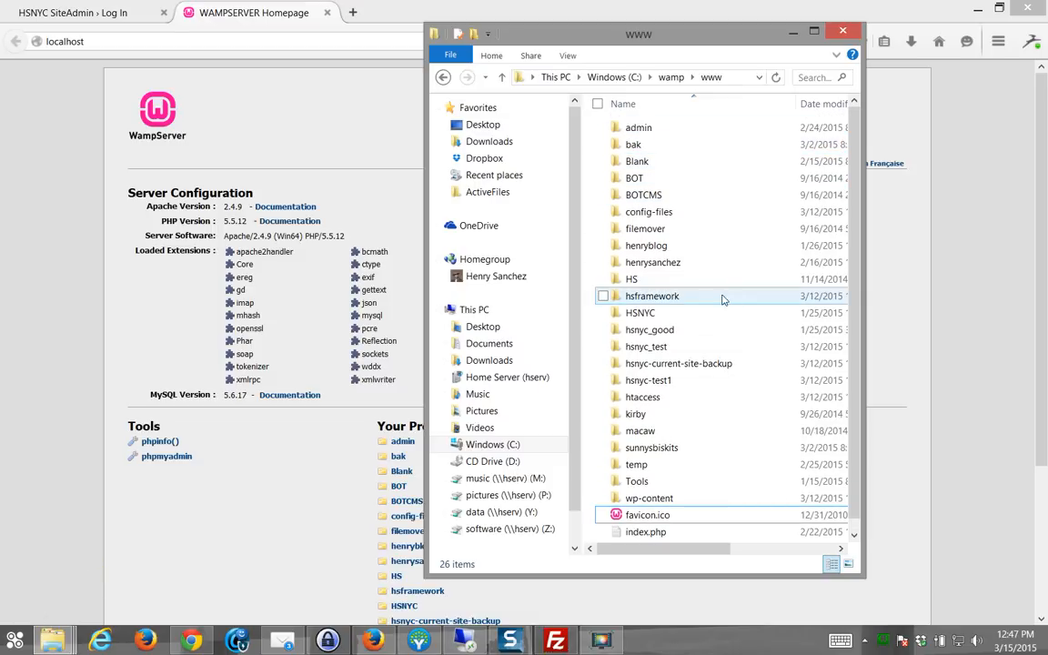
pyautogui.scroll(-3)
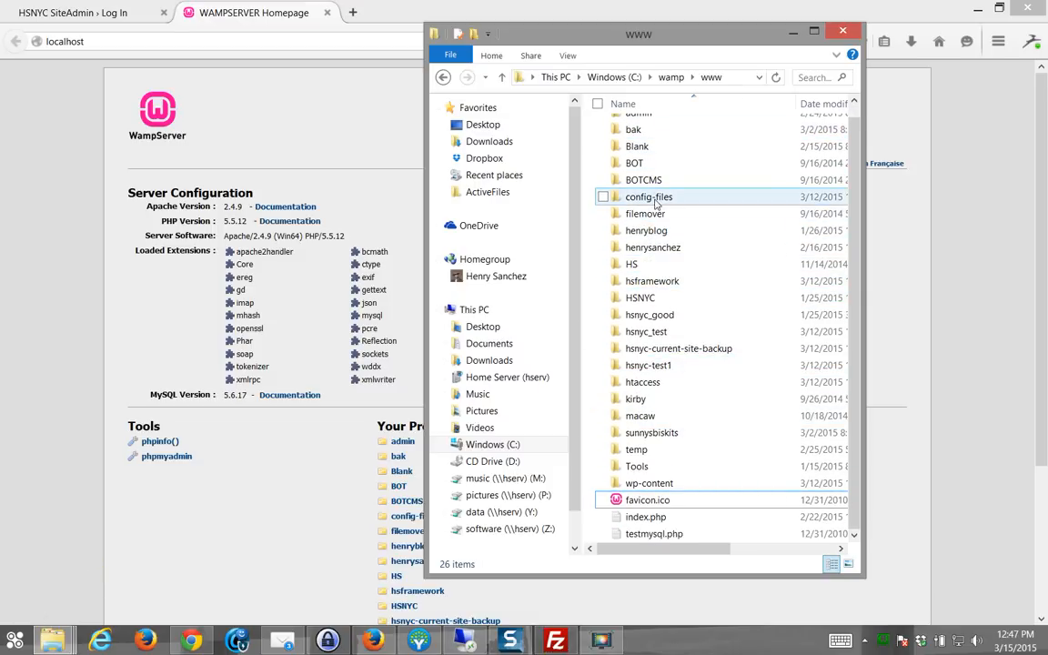
pyautogui.click(634, 163)
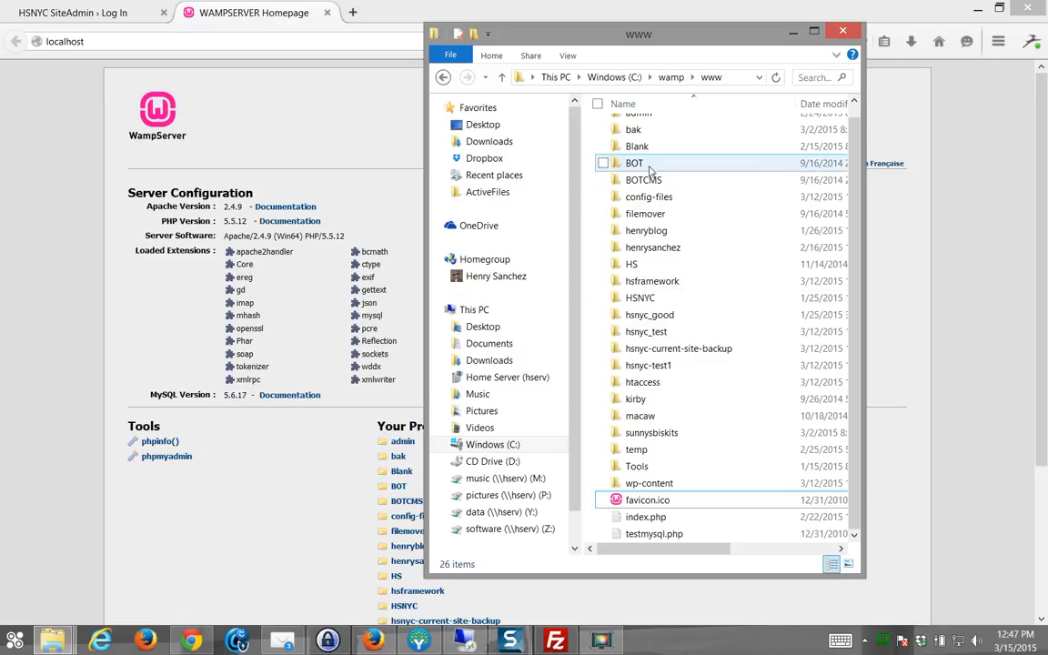
pyautogui.doubleClick(644, 179)
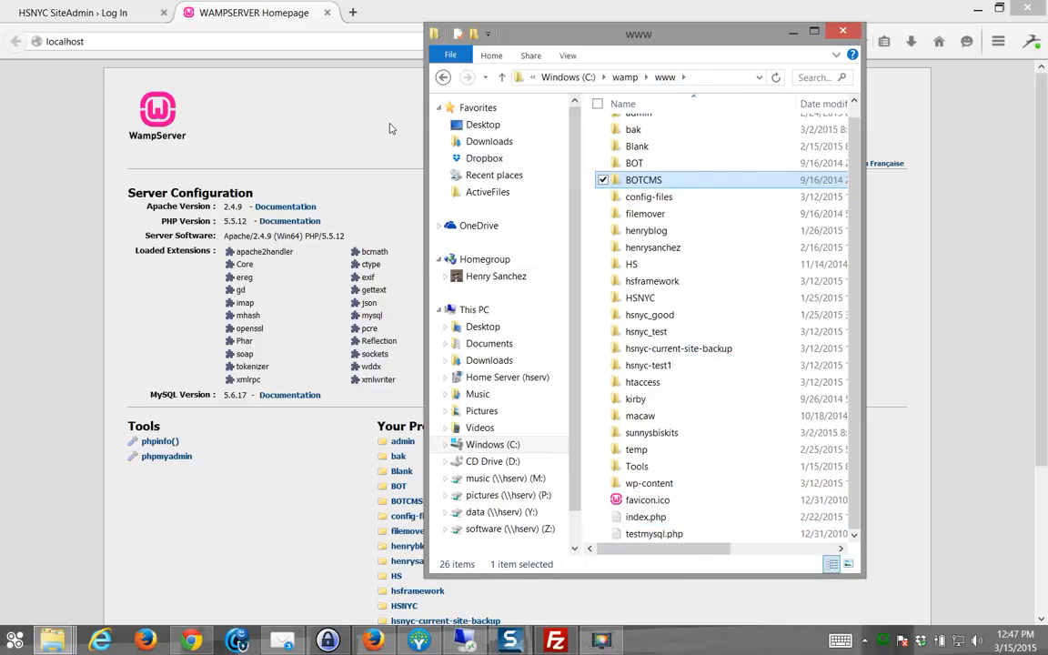
pyautogui.click(841, 30)
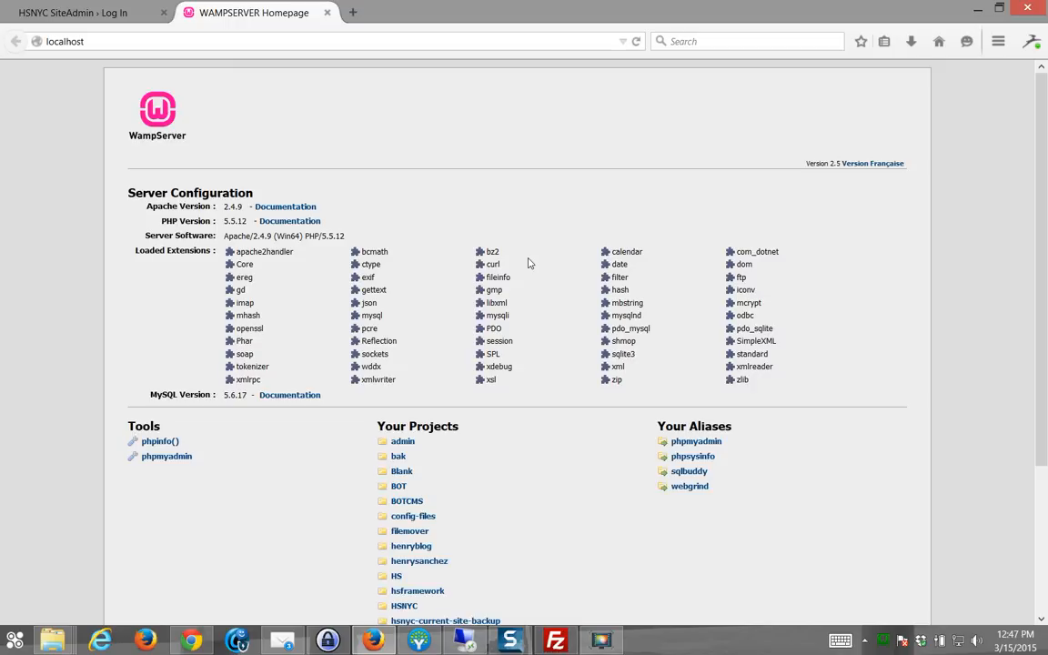
pyautogui.moveTo(544, 215)
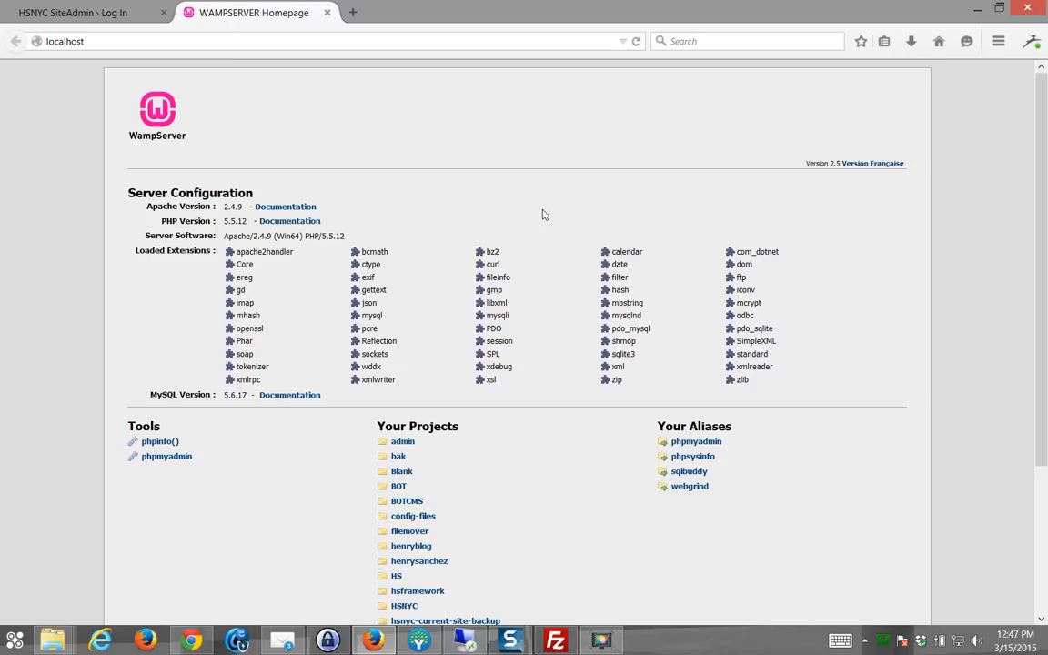
pyautogui.moveTo(556, 186)
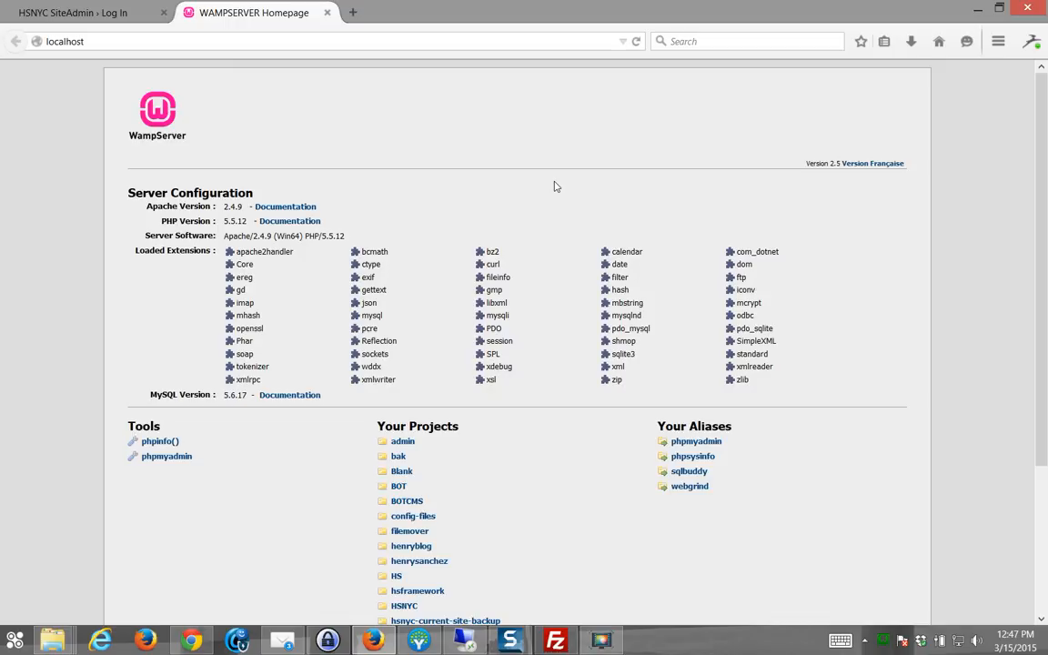
pyautogui.moveTo(841, 368)
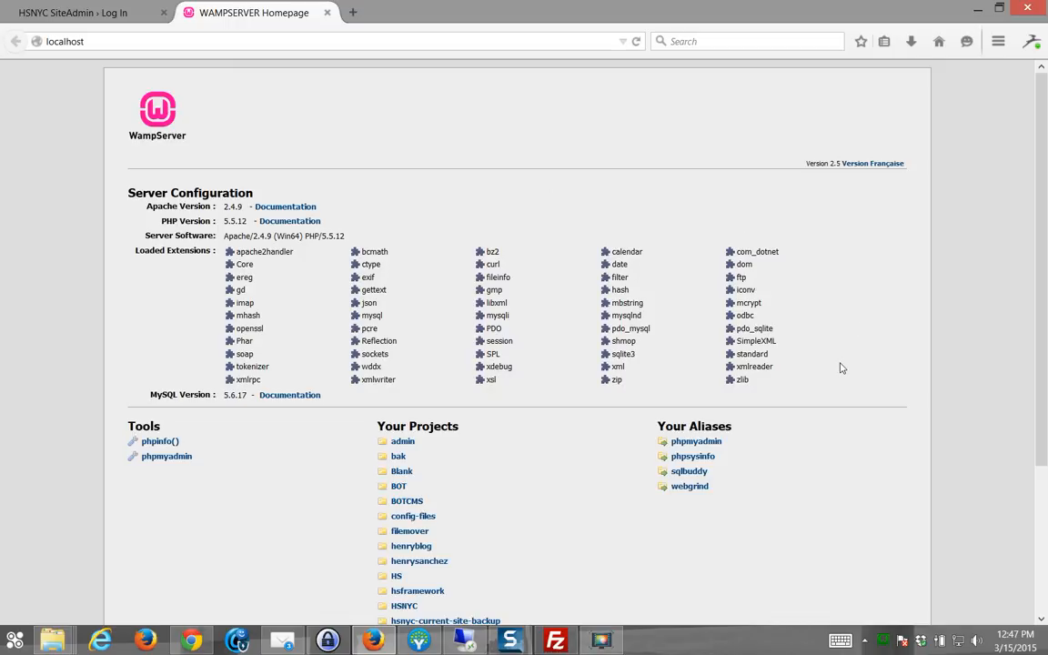
pyautogui.moveTo(810, 215)
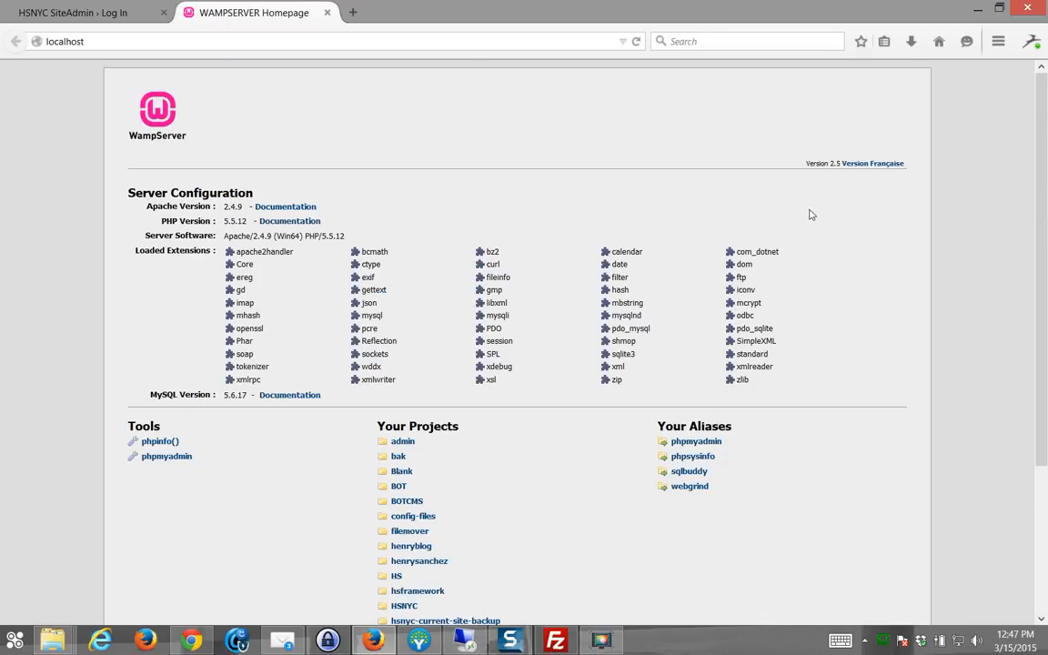
pyautogui.moveTo(752, 479)
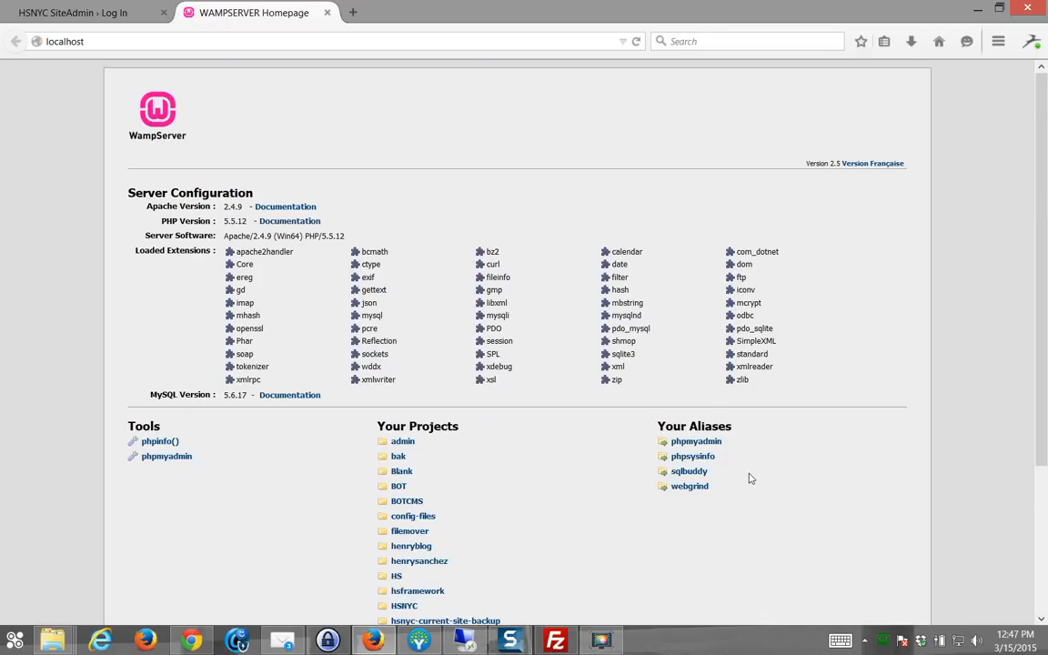